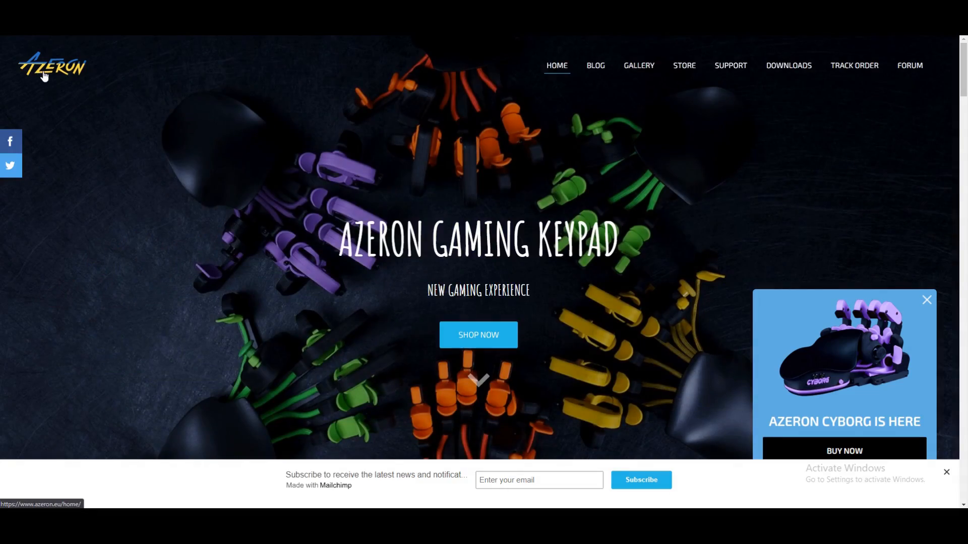
Return to the Azeron site's home page before switching to Azeron Software's calibration prompt.
click(789, 65)
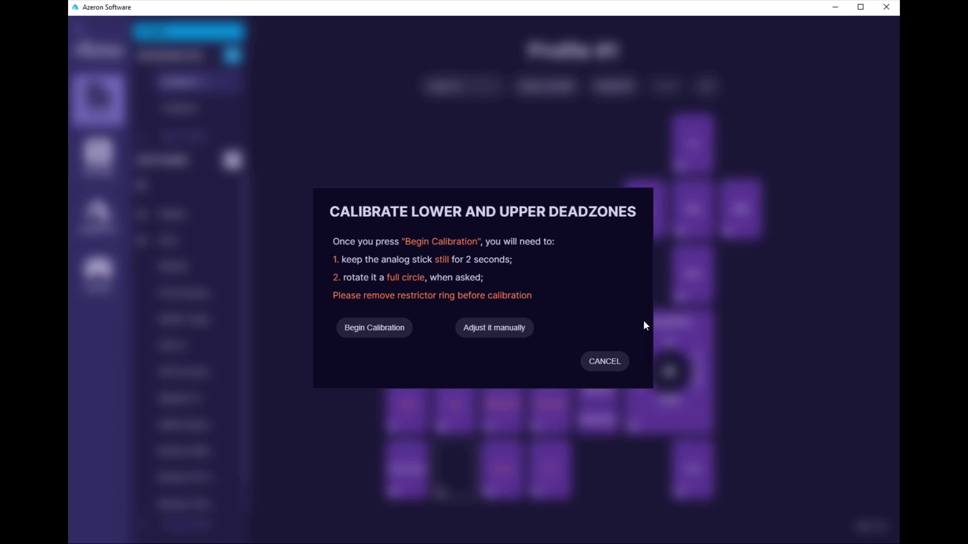
Run the automatic deadzone calibration and save offsets 0 / -3 with deadzones 6 / 286.
click(373, 327)
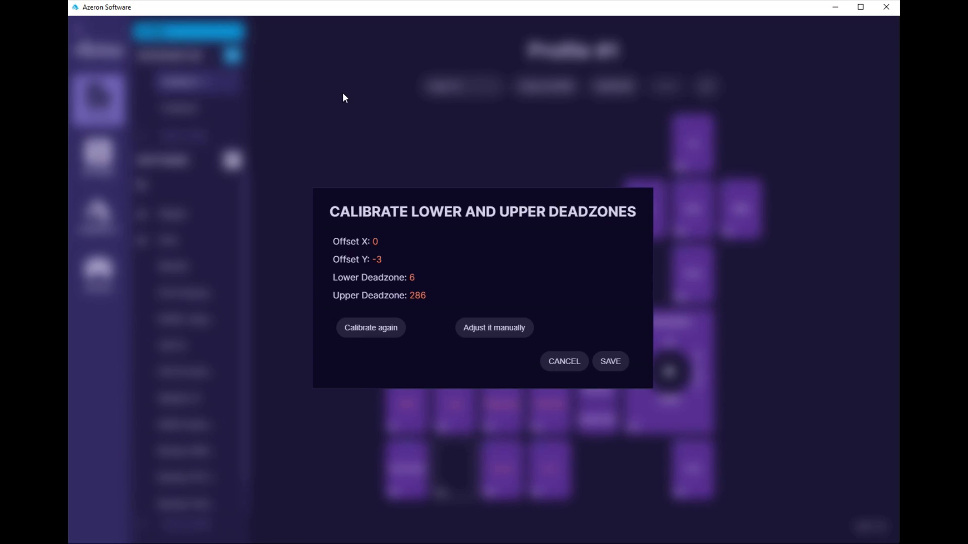
mouse_move(556, 93)
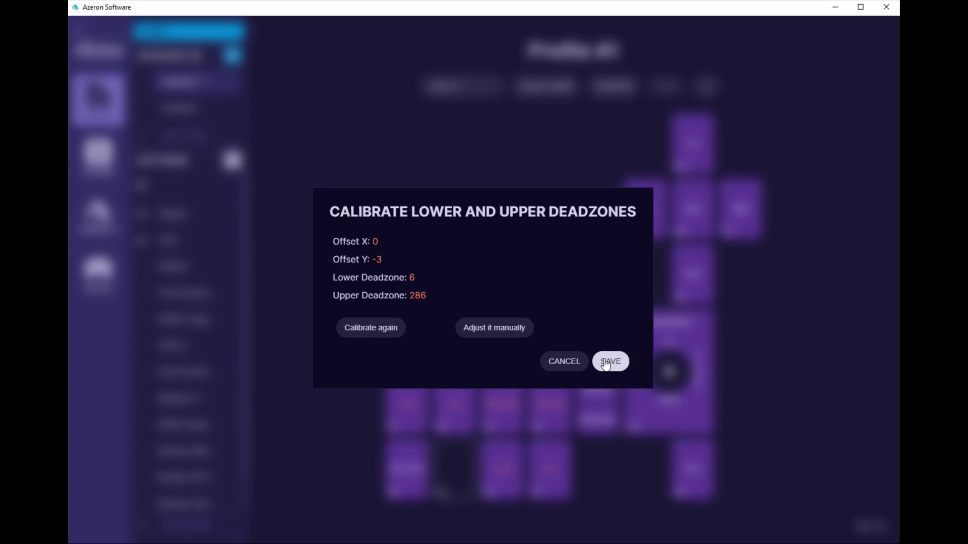
click(608, 361)
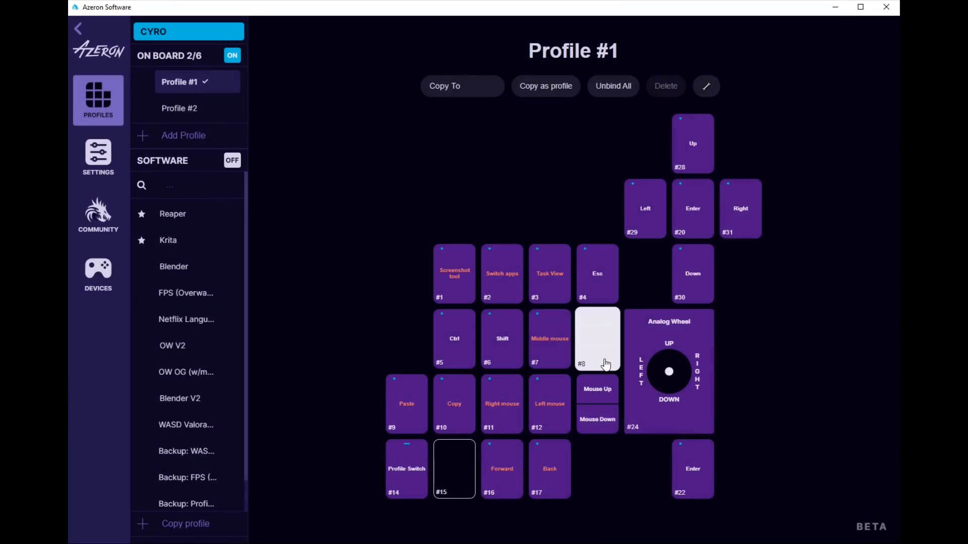
Select keys #8 and #22 on the map to reassign their bindings.
click(693, 207)
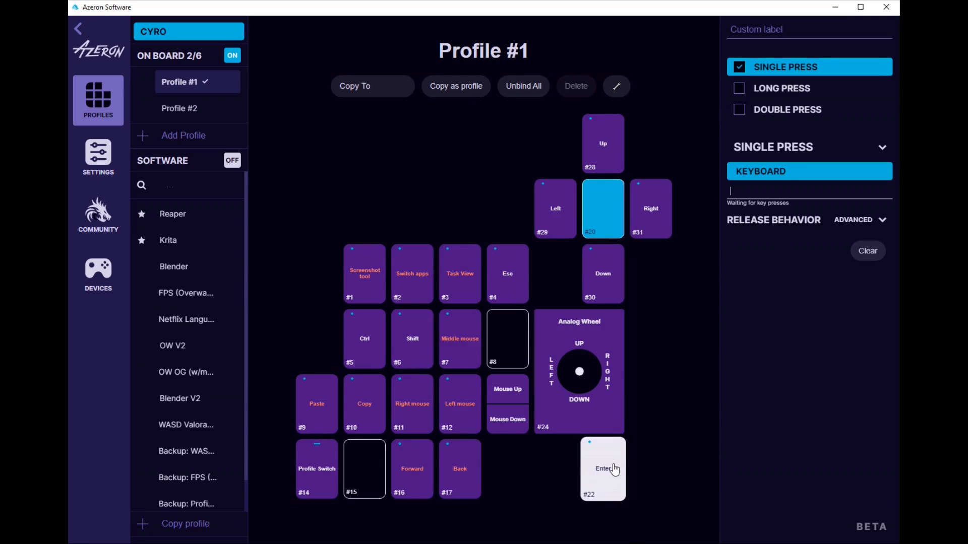
click(459, 404)
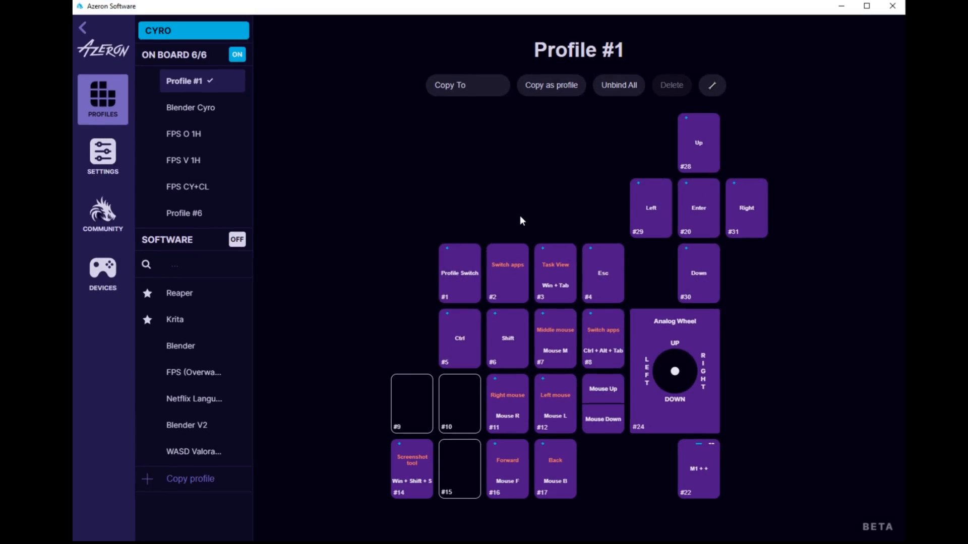
Browse the Blender Cyro and FPS O 1H profiles, ending on the FPS V 1H key map.
click(190, 108)
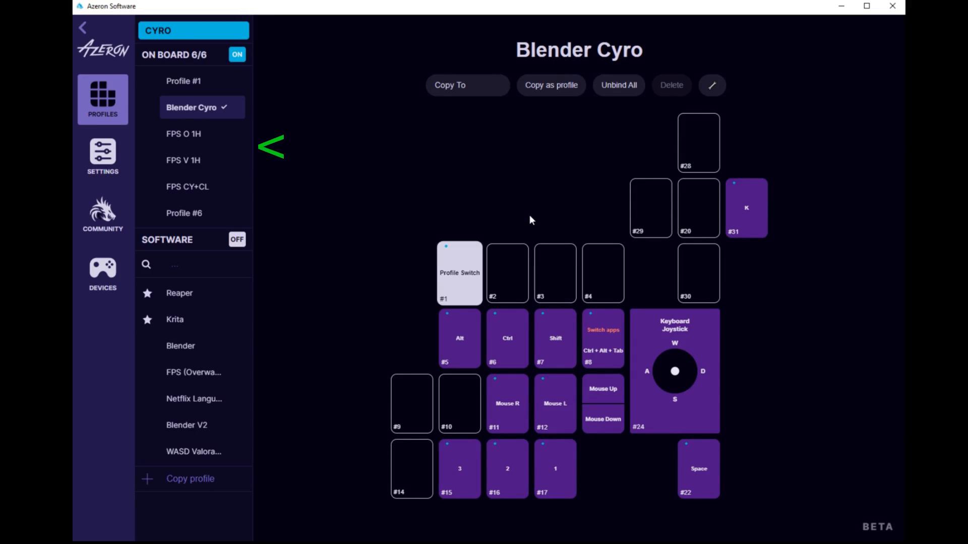
click(182, 133)
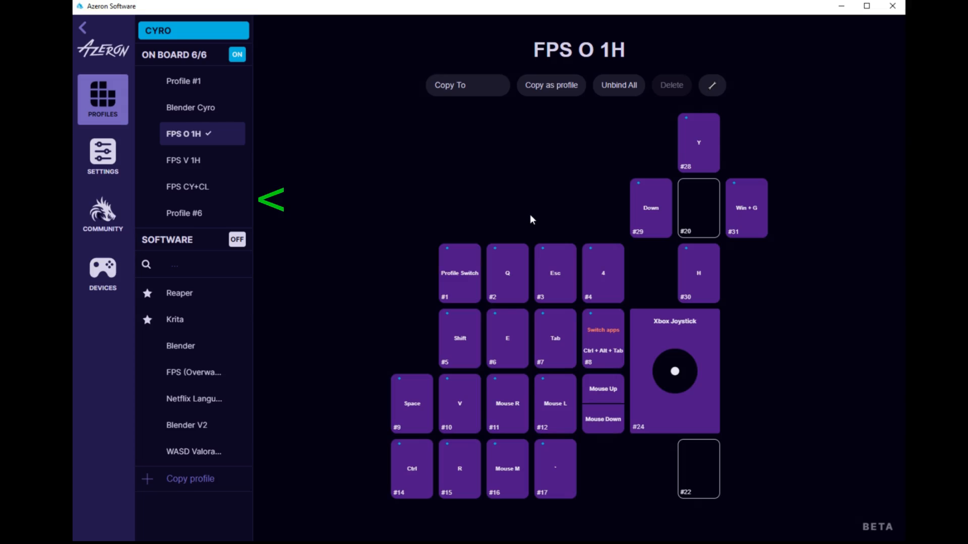
click(183, 161)
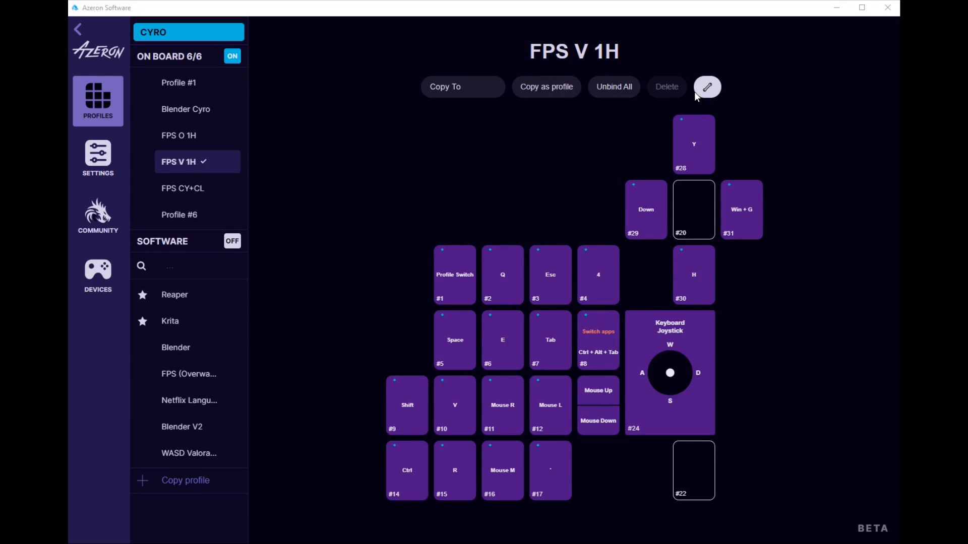
In FPS V 1H sensitivity settings, raise the DPI slider to the 16000 maximum.
click(706, 86)
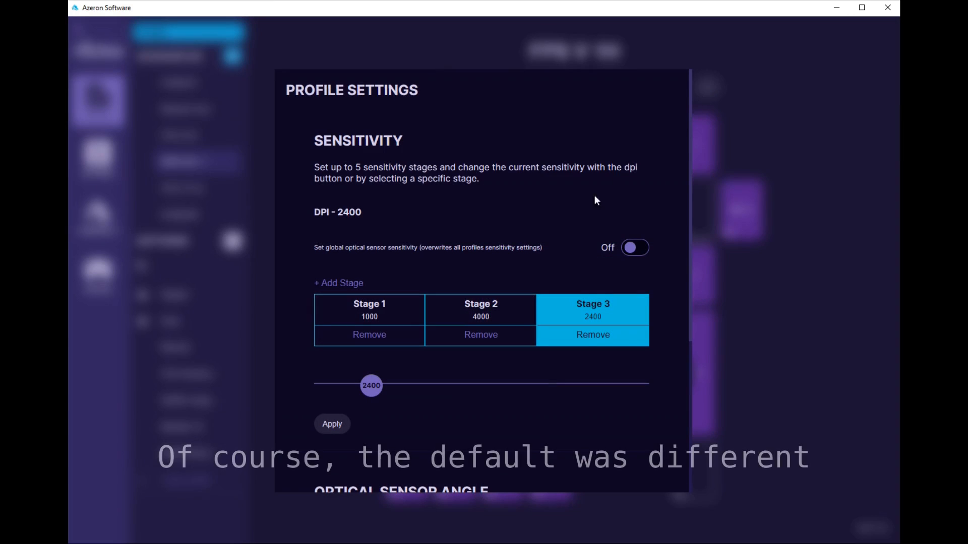
mouse_move(517, 259)
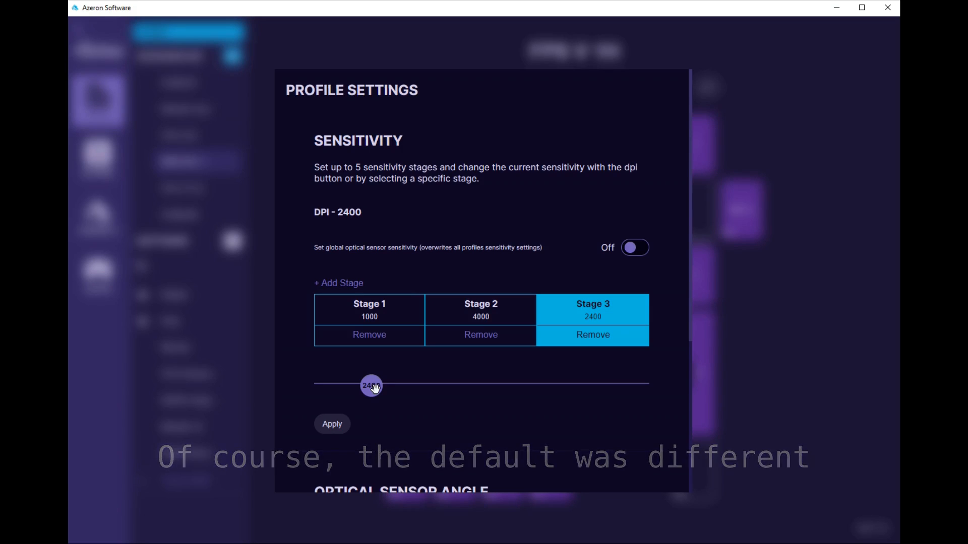
drag(372, 385, 581, 385)
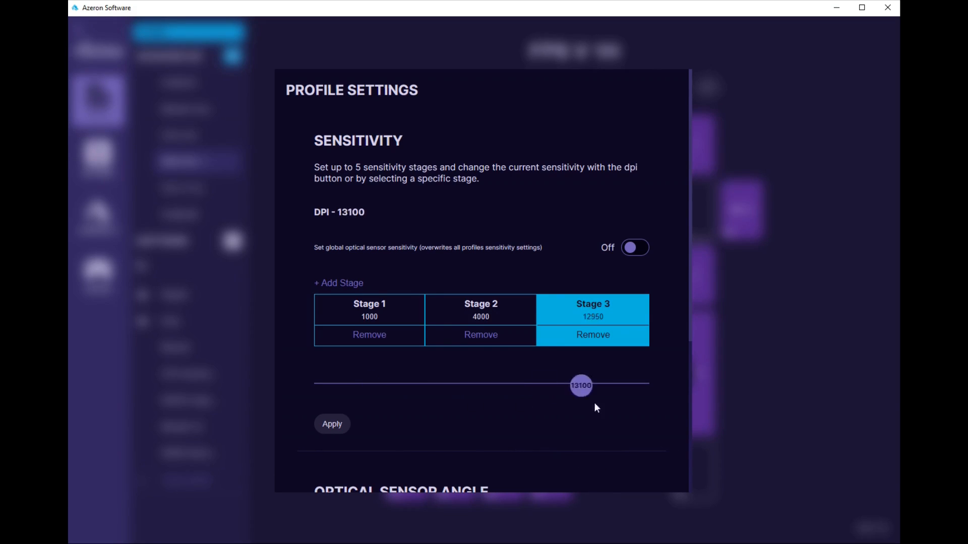
drag(581, 385, 637, 385)
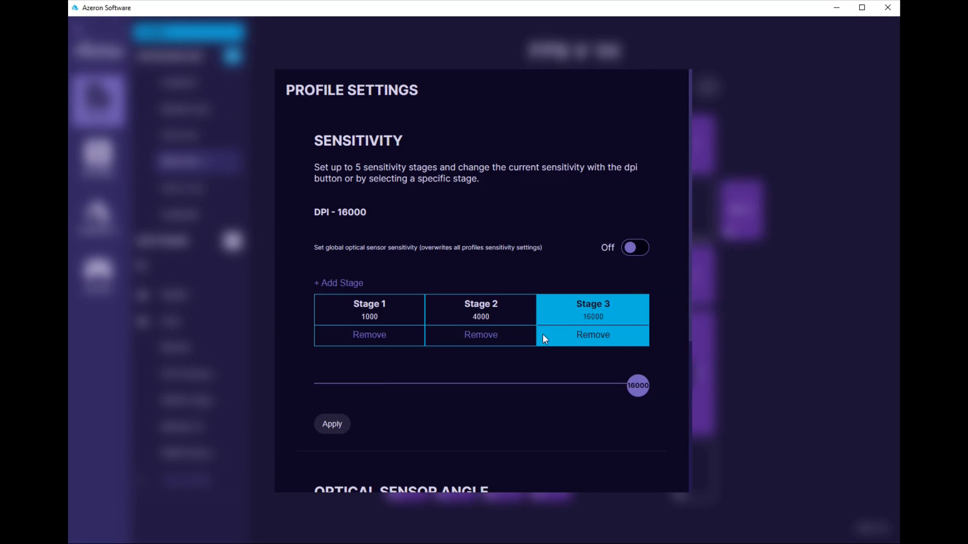
Set stage 3 DPI back down to 2400.
click(592, 316)
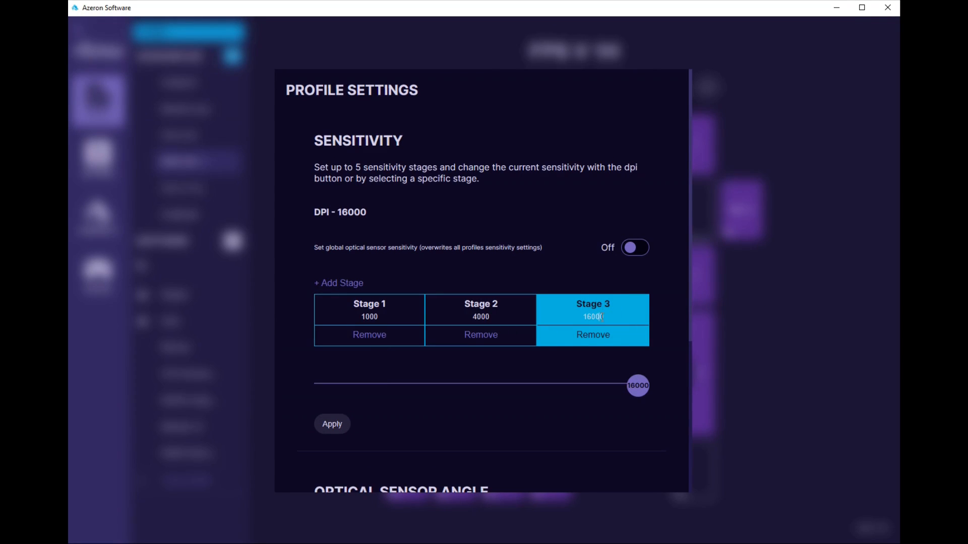
drag(637, 386, 371, 386)
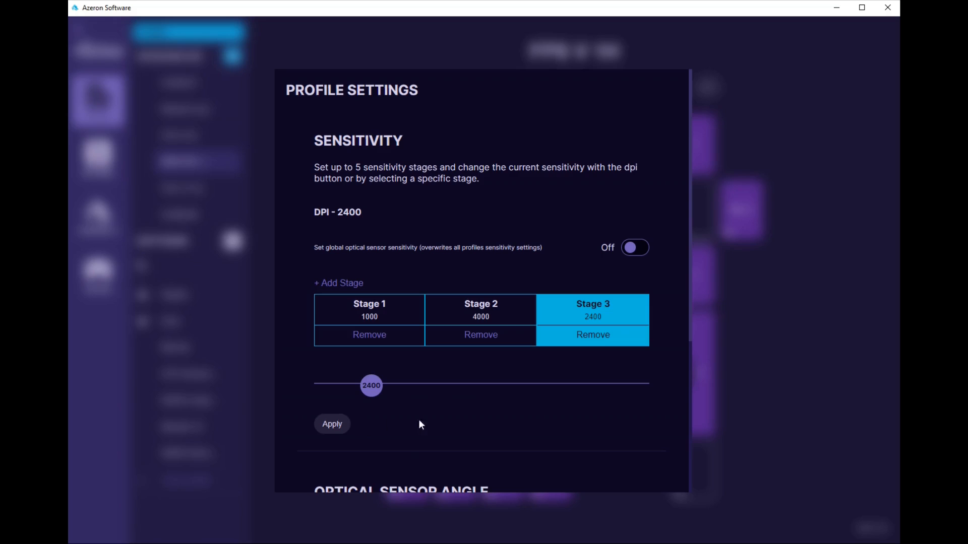